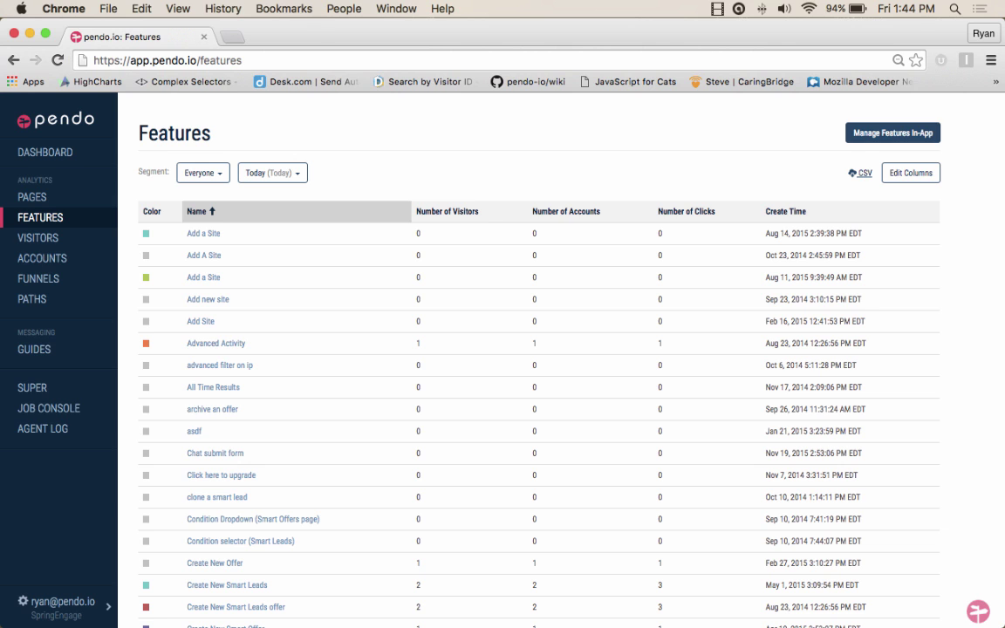
{"action": "mouse_move", "coordinate": [892, 132]}
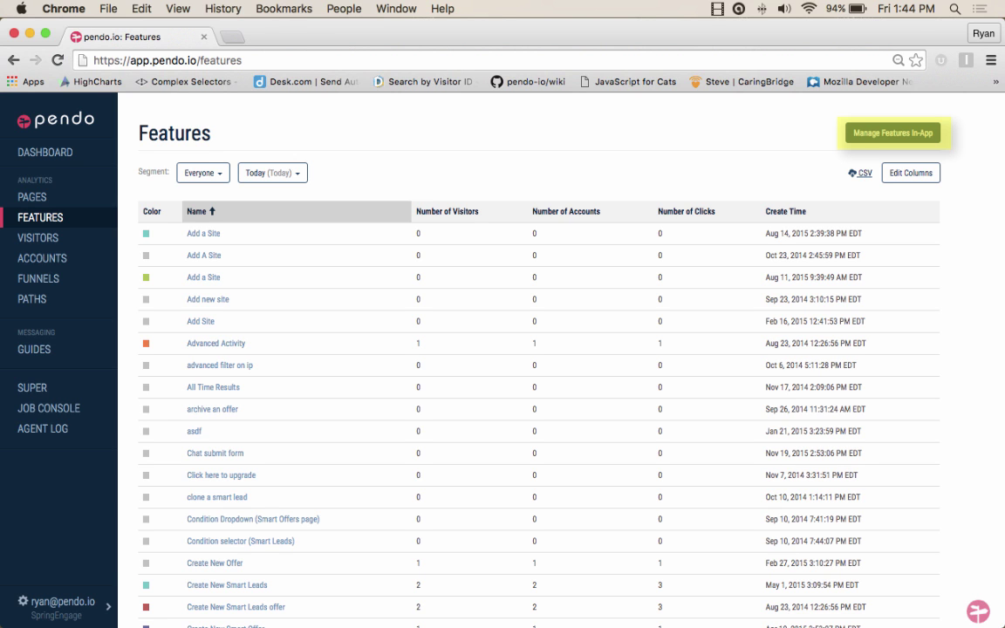
Step: Launch Manage Features In-App from the Features page over the Activity page
{"action": "left_click", "coordinate": [892, 133]}
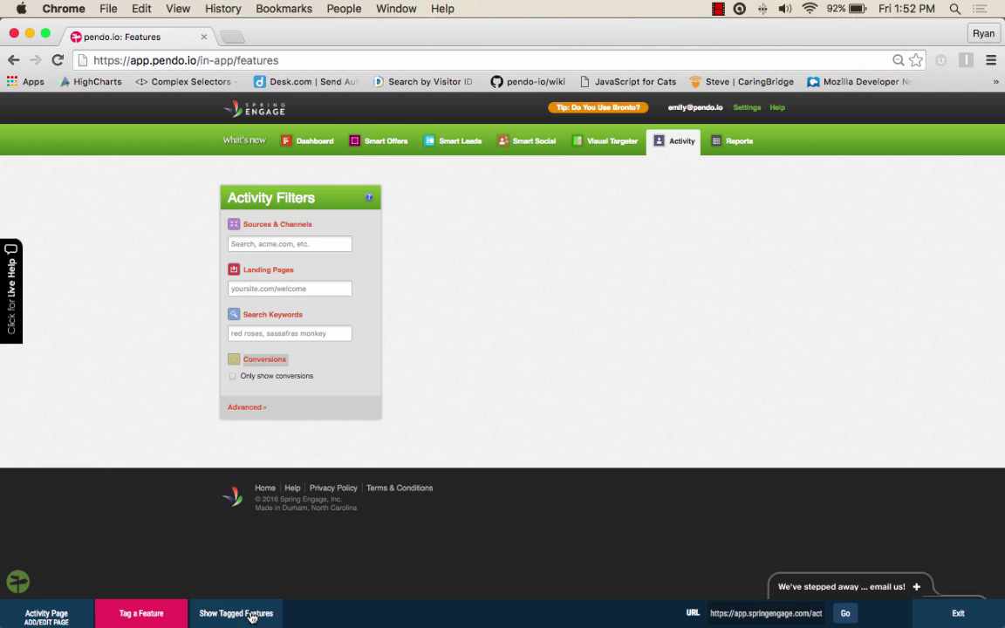
{"action": "left_click", "coordinate": [236, 613]}
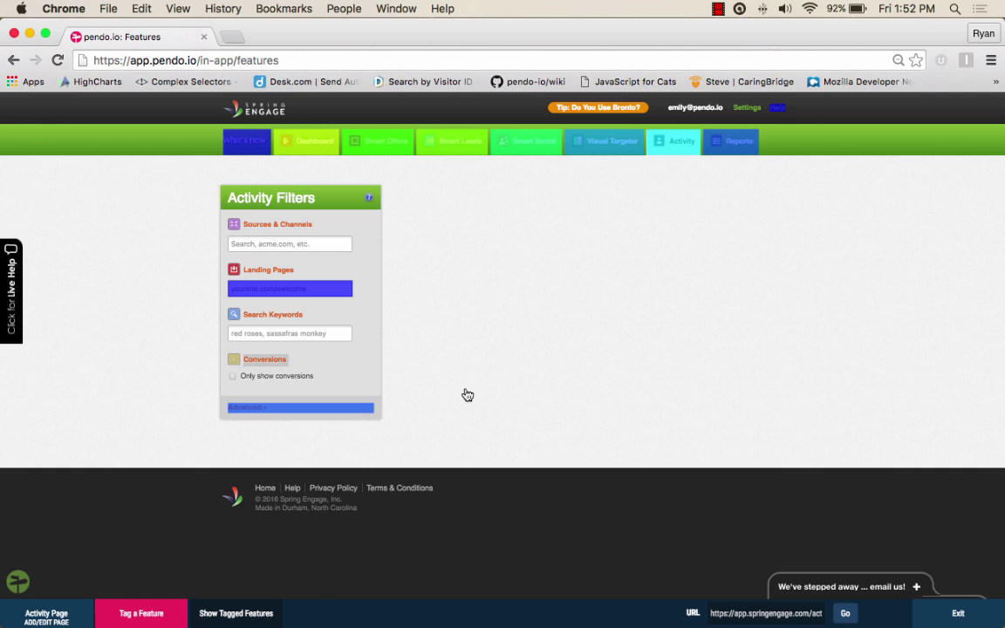
{"action": "left_click", "coordinate": [245, 140]}
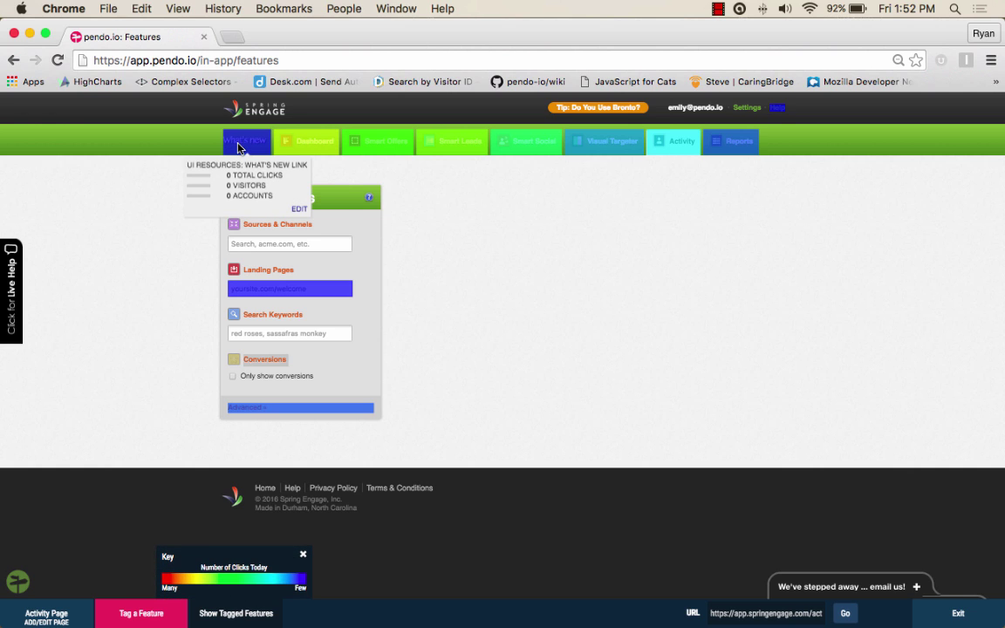
{"action": "mouse_move", "coordinate": [306, 141]}
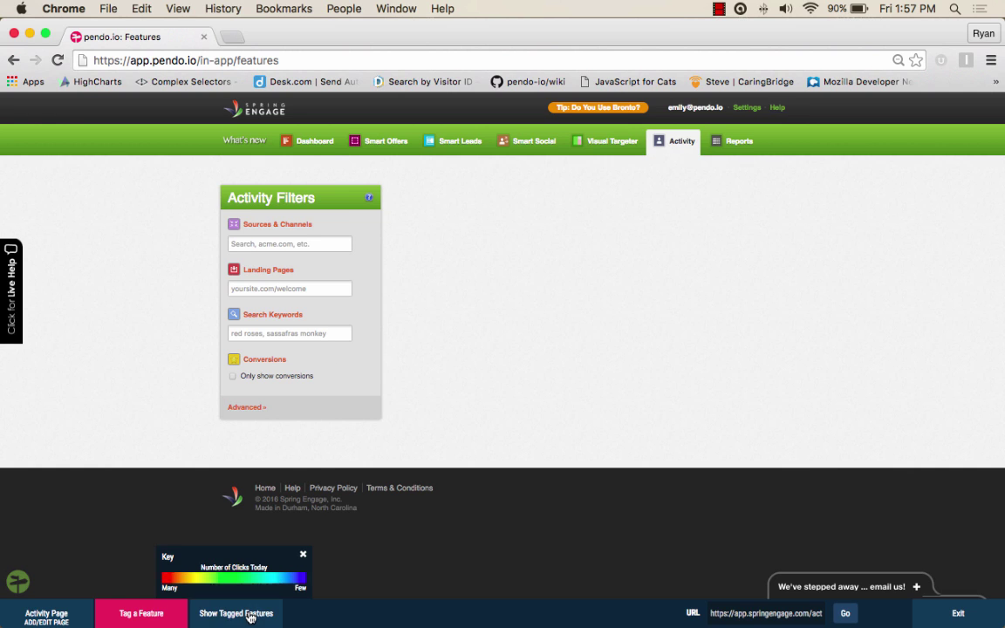
Step: Start Tag a Feature and select the Help link in the page header
{"action": "left_click", "coordinate": [236, 613]}
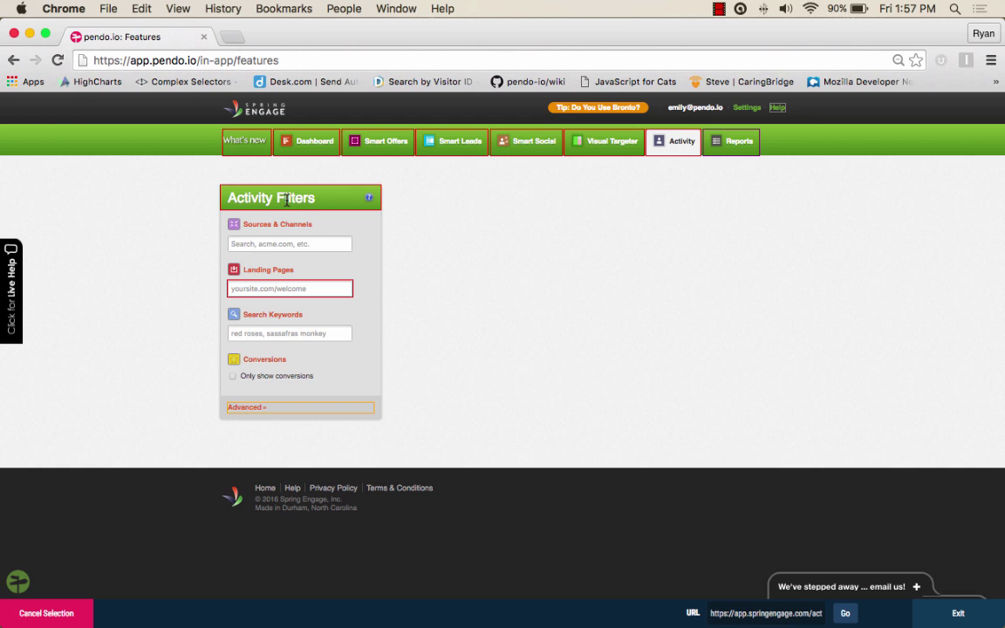
{"action": "mouse_move", "coordinate": [307, 147]}
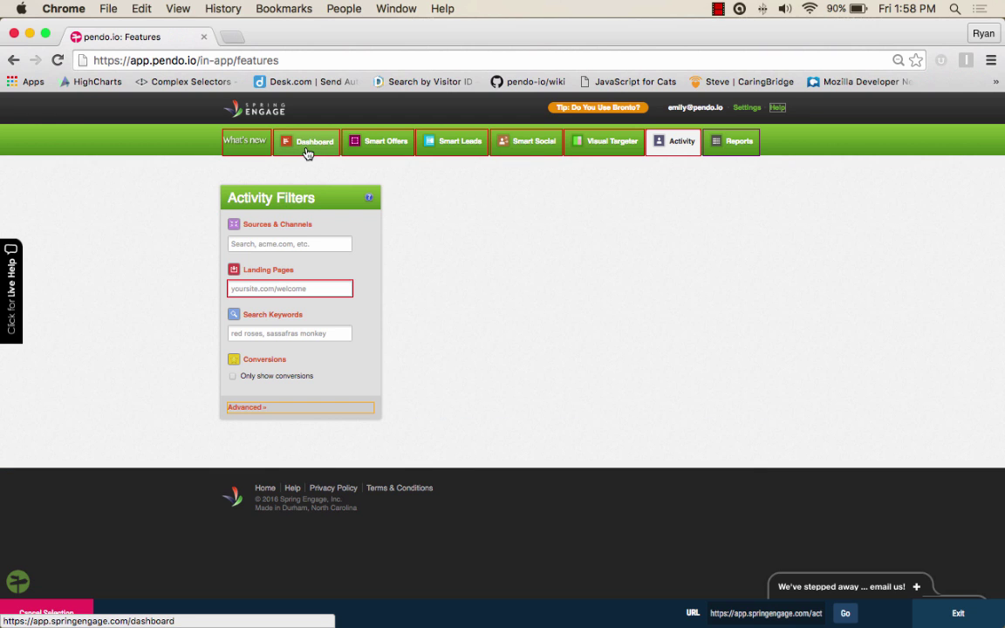
{"action": "mouse_move", "coordinate": [224, 123]}
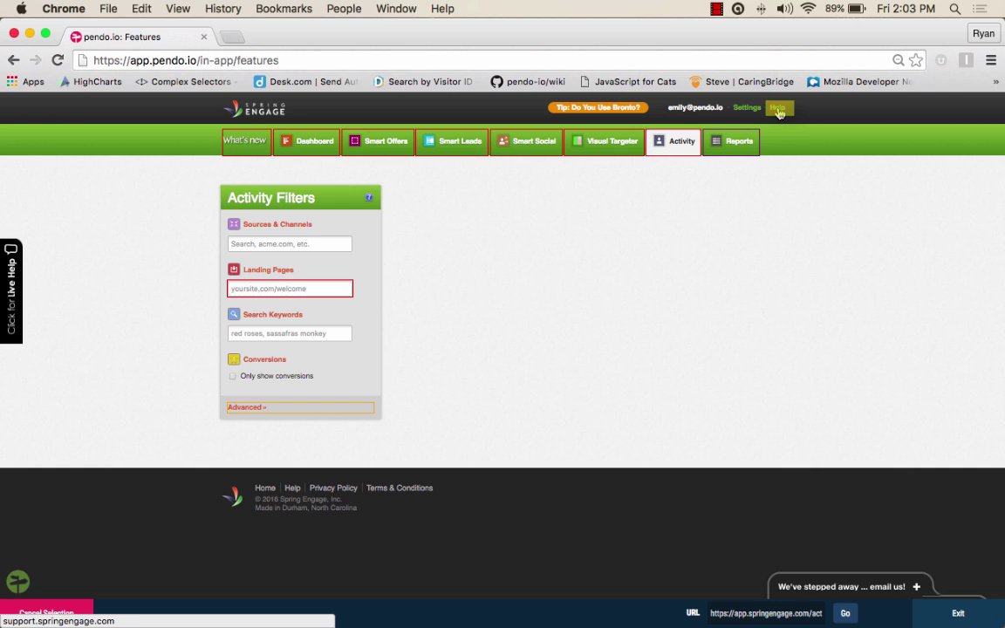
{"action": "left_click", "coordinate": [776, 108]}
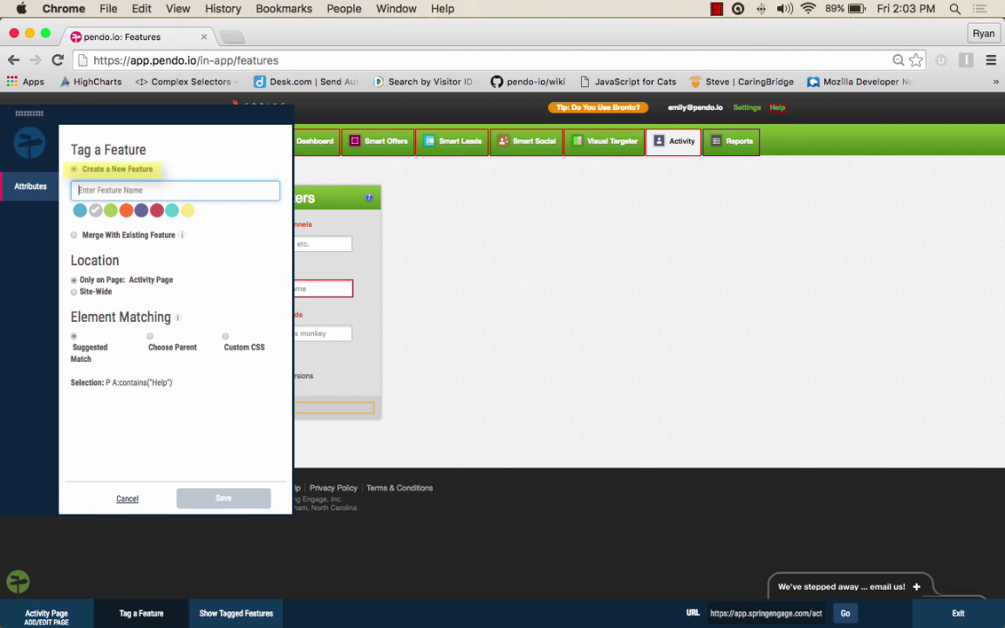
Step: Enter 'Help Button' as the feature name
{"action": "type", "text": "Help"}
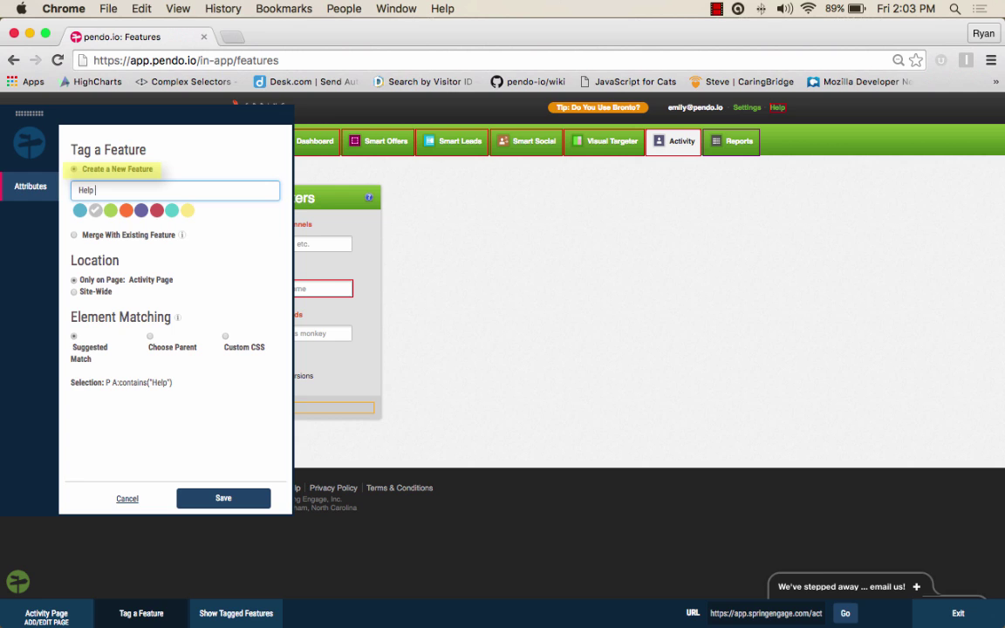
{"action": "type", "text": "Butt"}
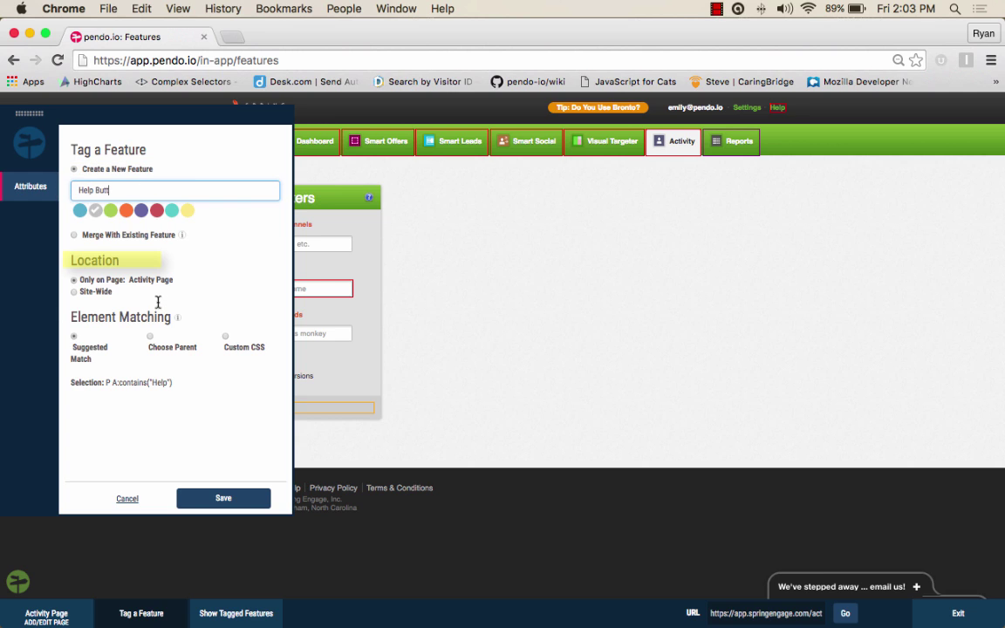
{"action": "type", "text": "on"}
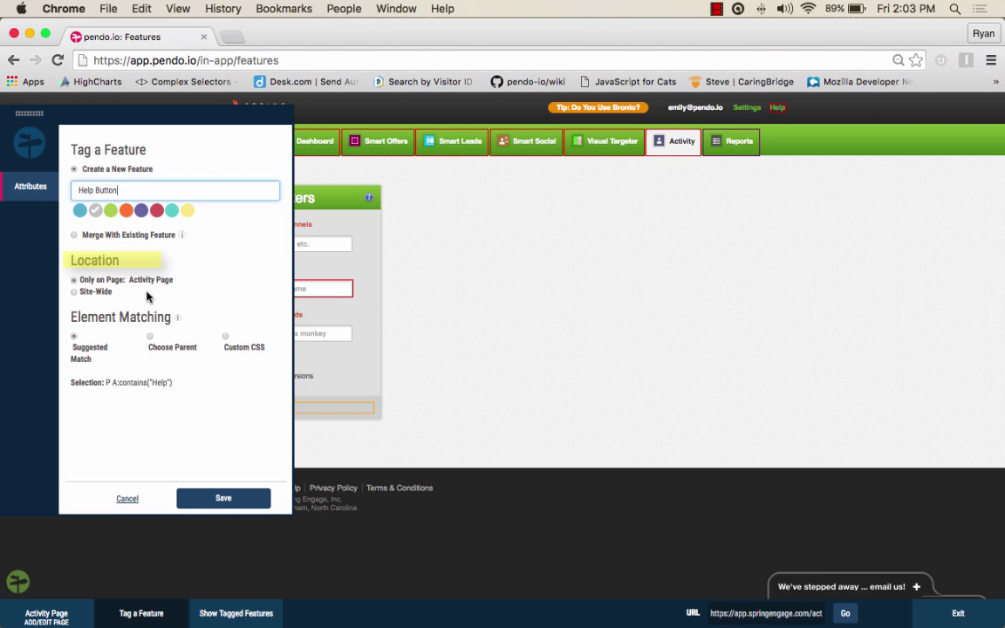
{"action": "mouse_move", "coordinate": [138, 354]}
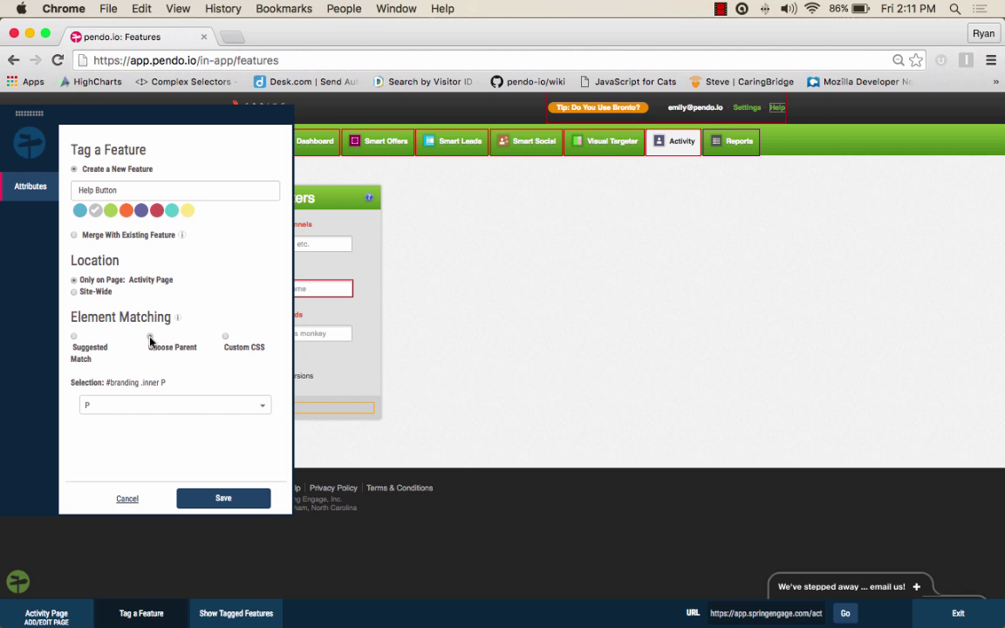
Step: Open the list of parent elements available for matching
{"action": "left_click", "coordinate": [174, 403]}
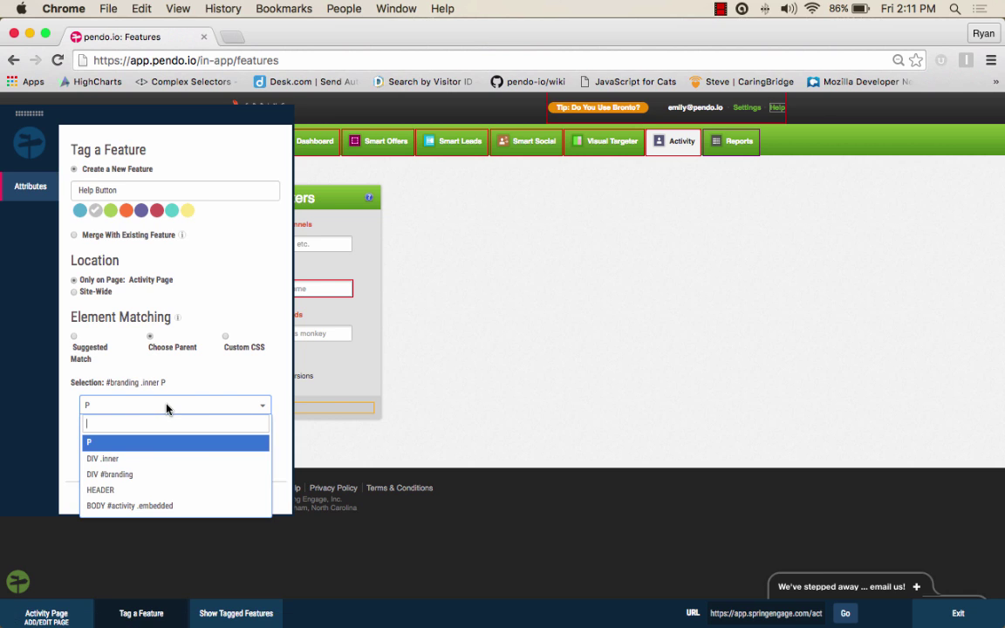
{"action": "mouse_move", "coordinate": [166, 458]}
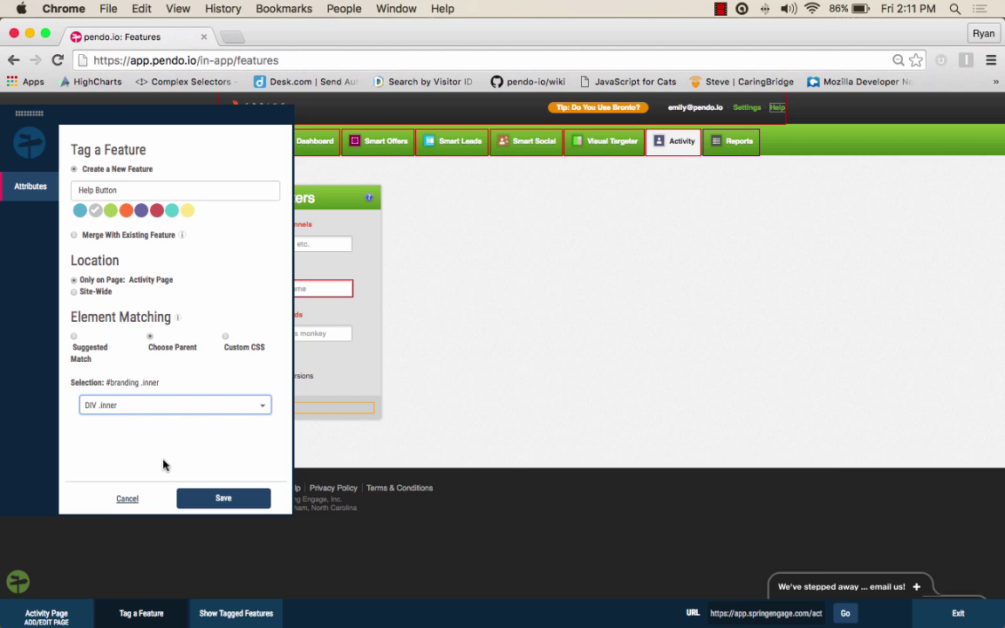
{"action": "mouse_move", "coordinate": [225, 342]}
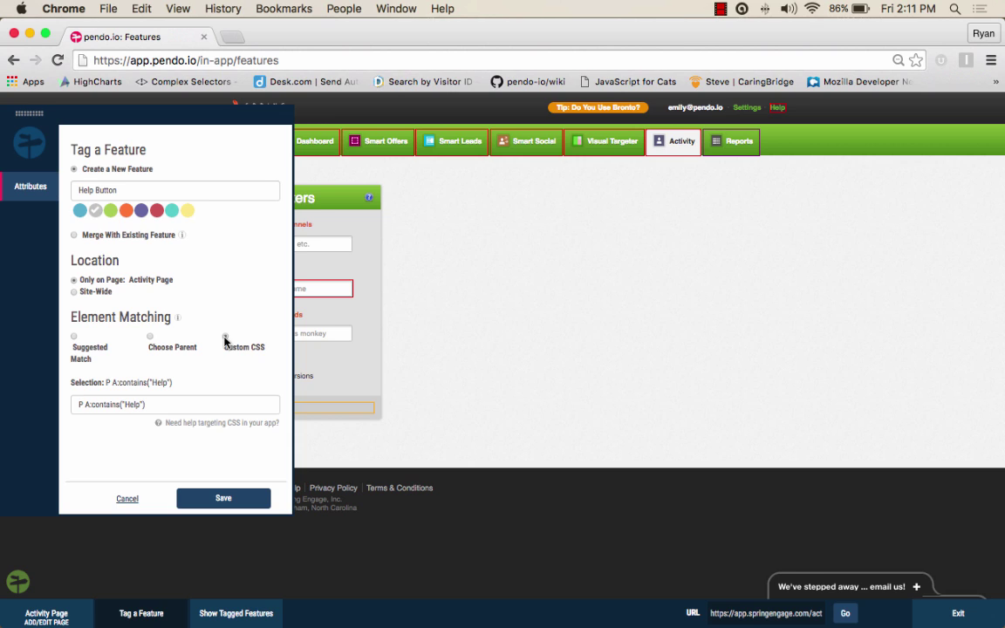
{"action": "left_click", "coordinate": [175, 403]}
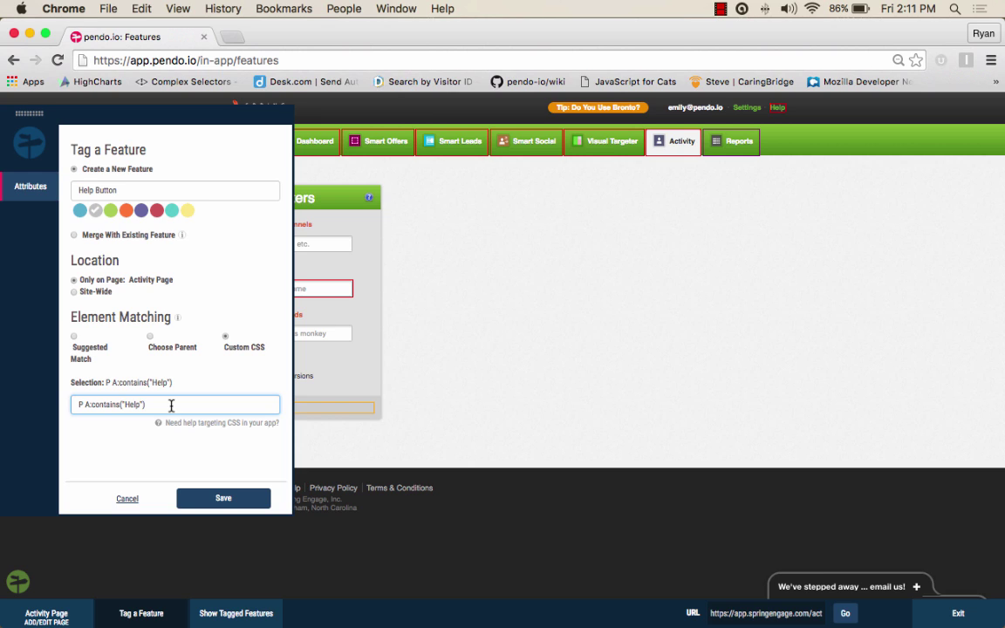
{"action": "mouse_move", "coordinate": [252, 480]}
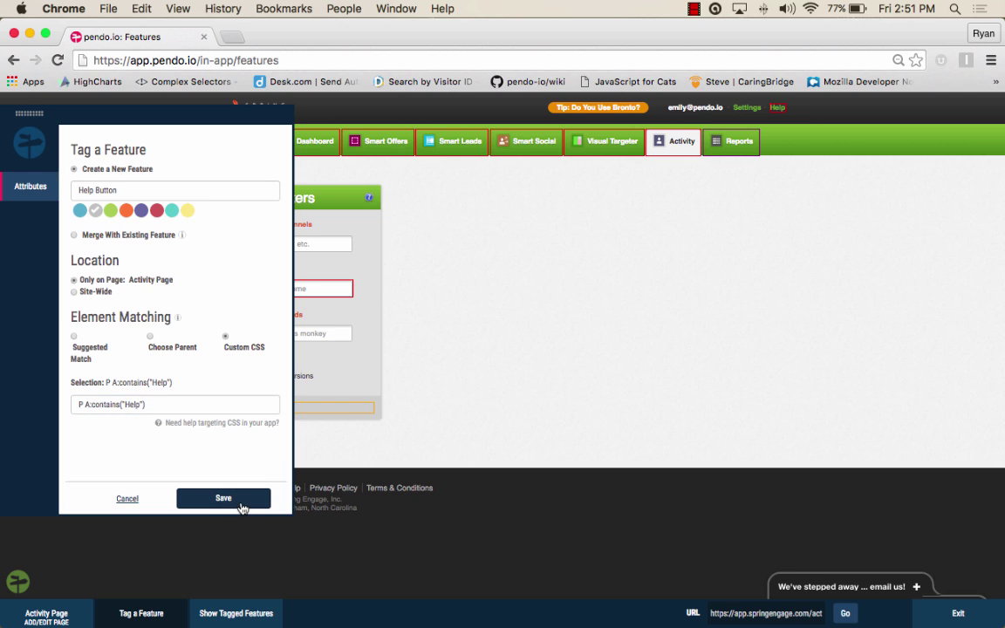
Step: Save the Help Button feature and show tagged features on the page
{"action": "left_click", "coordinate": [223, 498]}
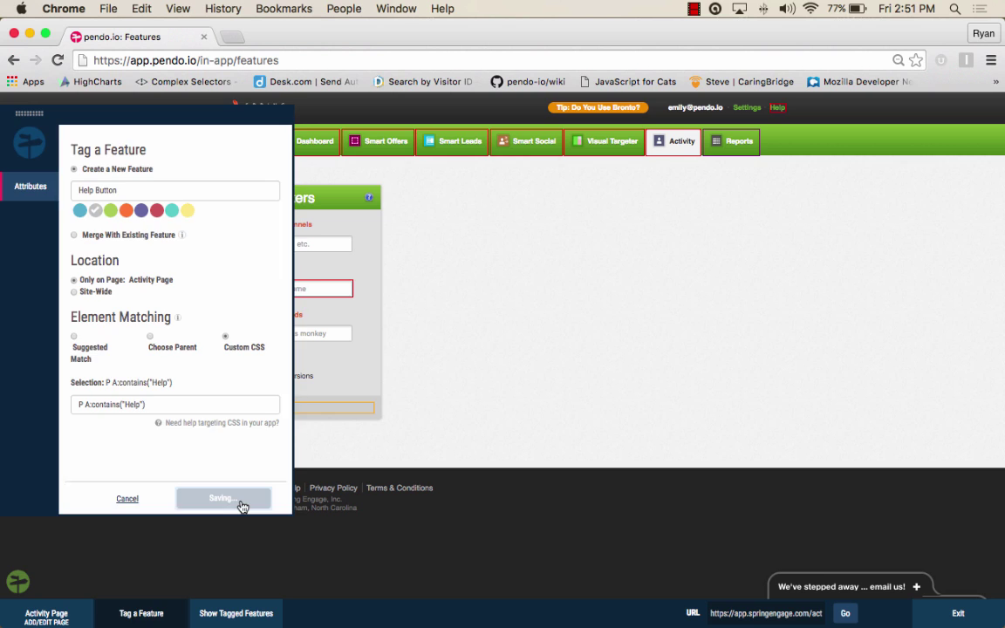
{"action": "left_click", "coordinate": [224, 498]}
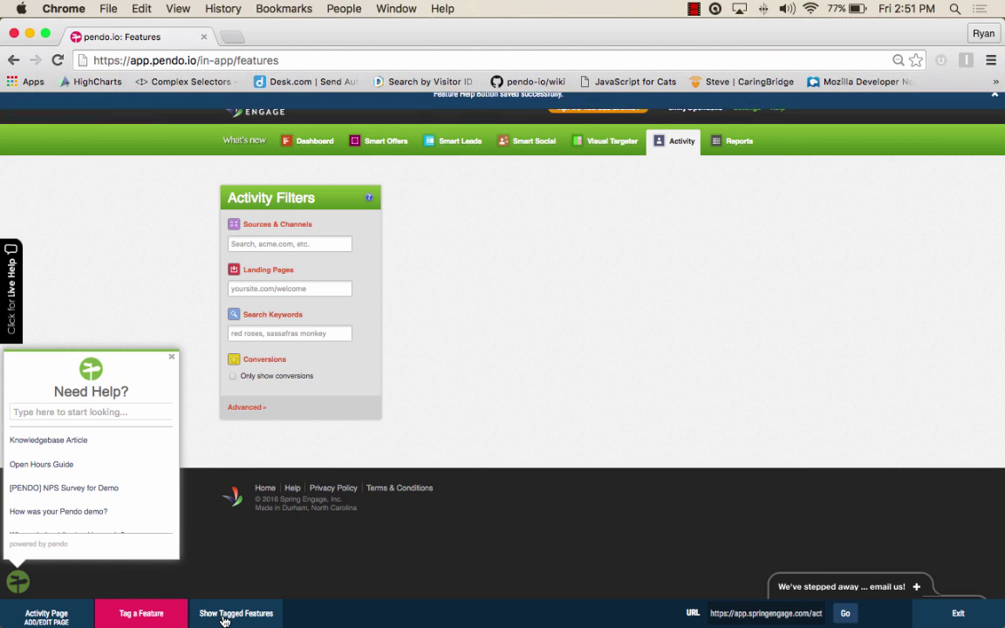
{"action": "left_click", "coordinate": [236, 613]}
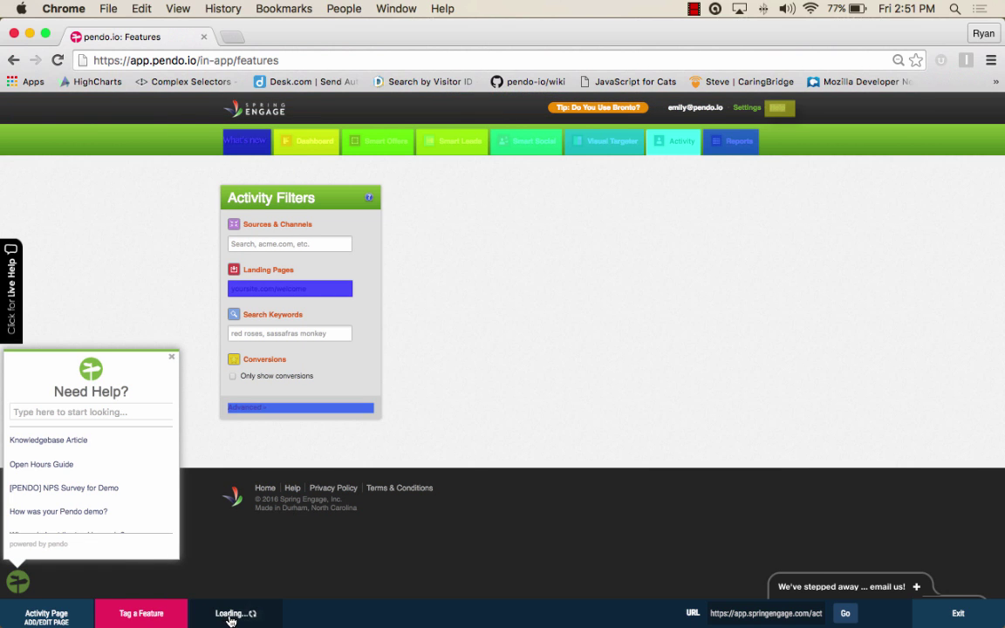